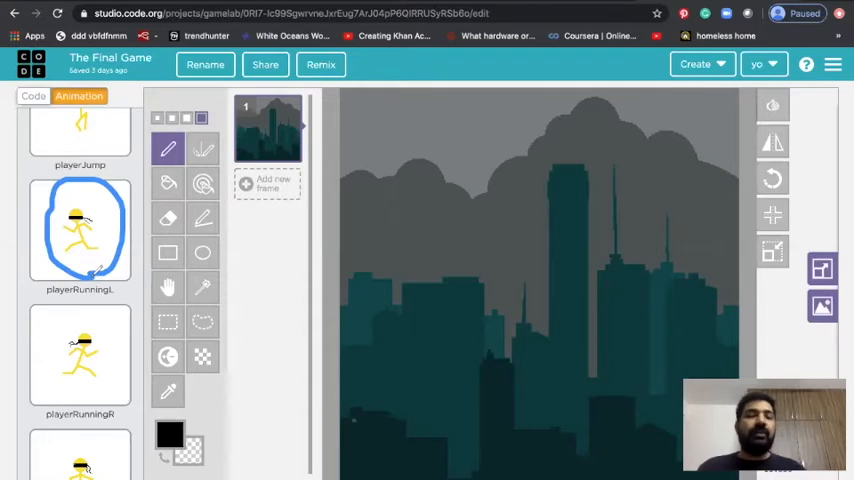
# Select the playerRunningL animation in The Final Game's animation list
pyautogui.click(80, 230)
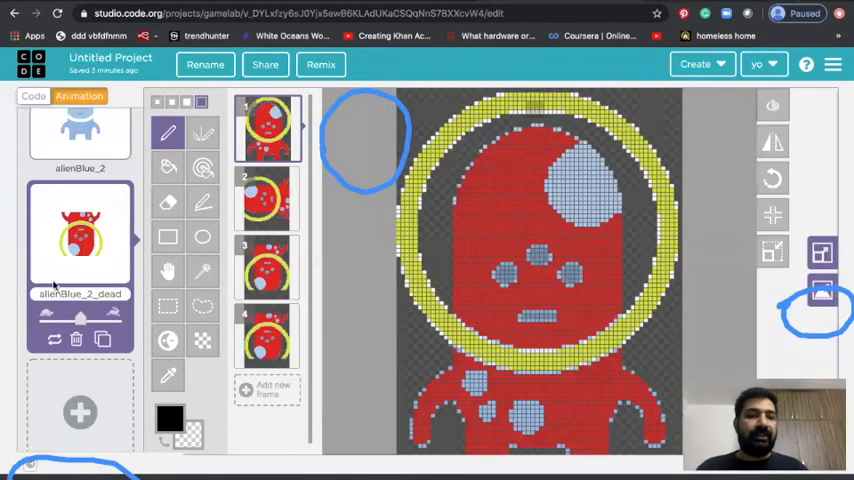
# Upload the newest extracted frame from Downloads as a new animation in Untitled Project
pyautogui.click(80, 412)
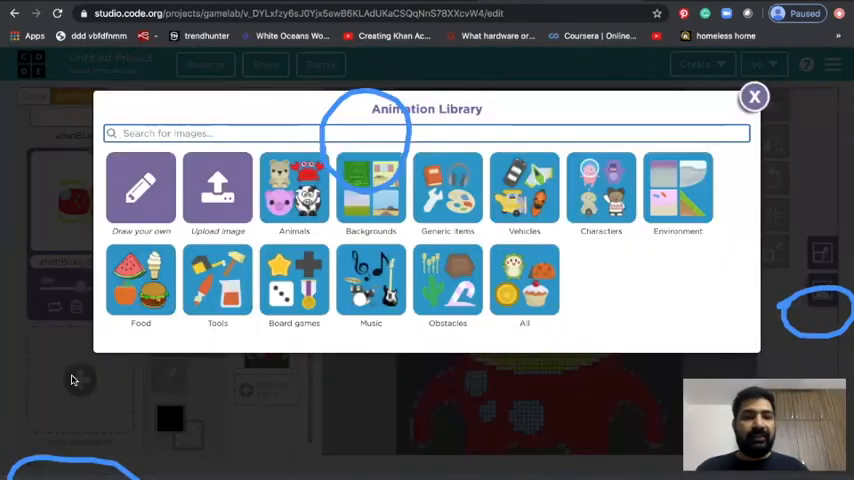
pyautogui.moveTo(217, 190)
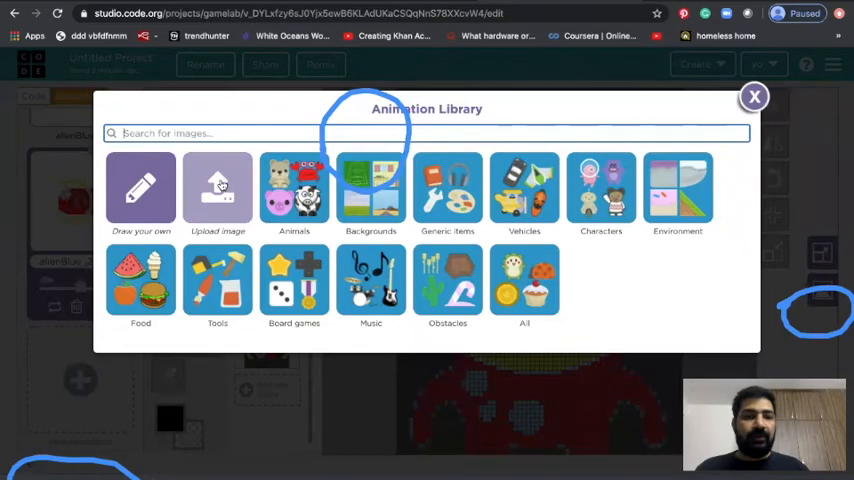
pyautogui.click(217, 190)
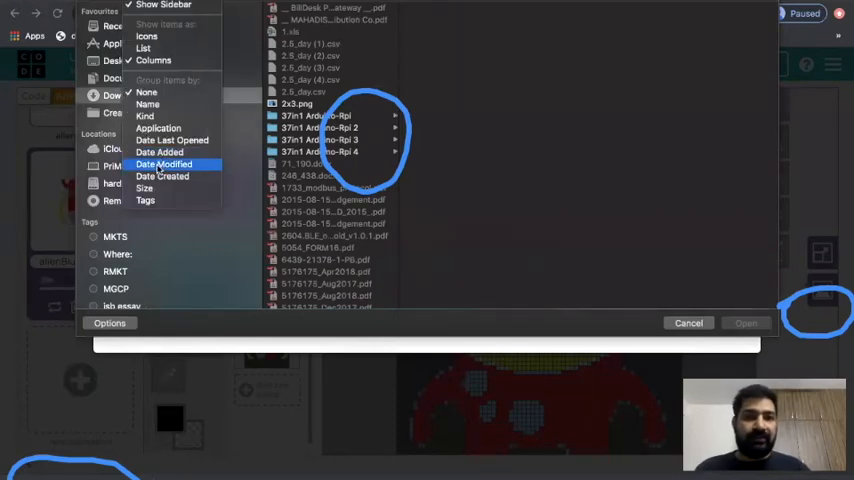
pyautogui.click(746, 323)
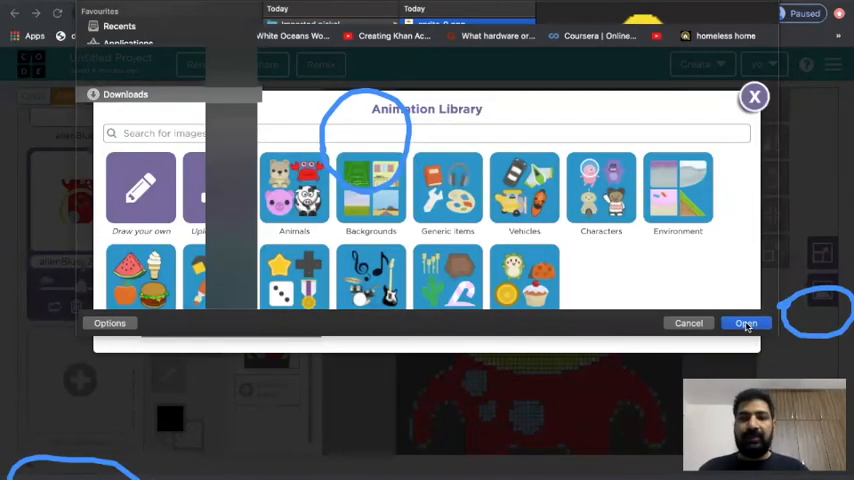
pyautogui.click(746, 323)
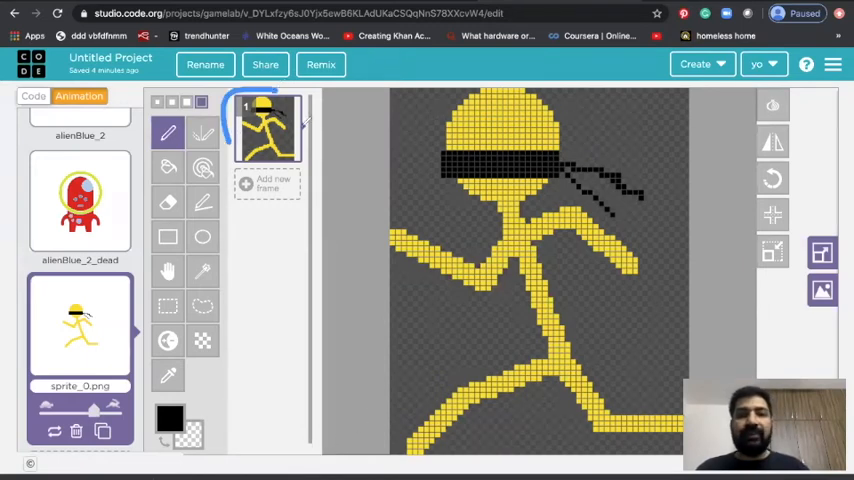